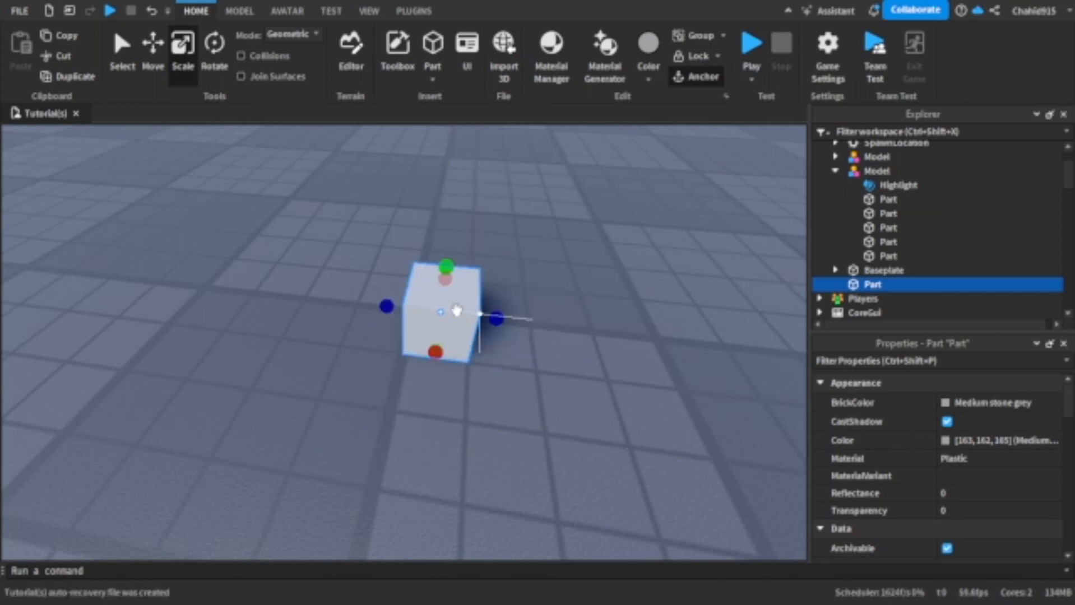
- Duplicate, move and scale parts into a hollow cube frame of separate pieces
left_click(152, 51)
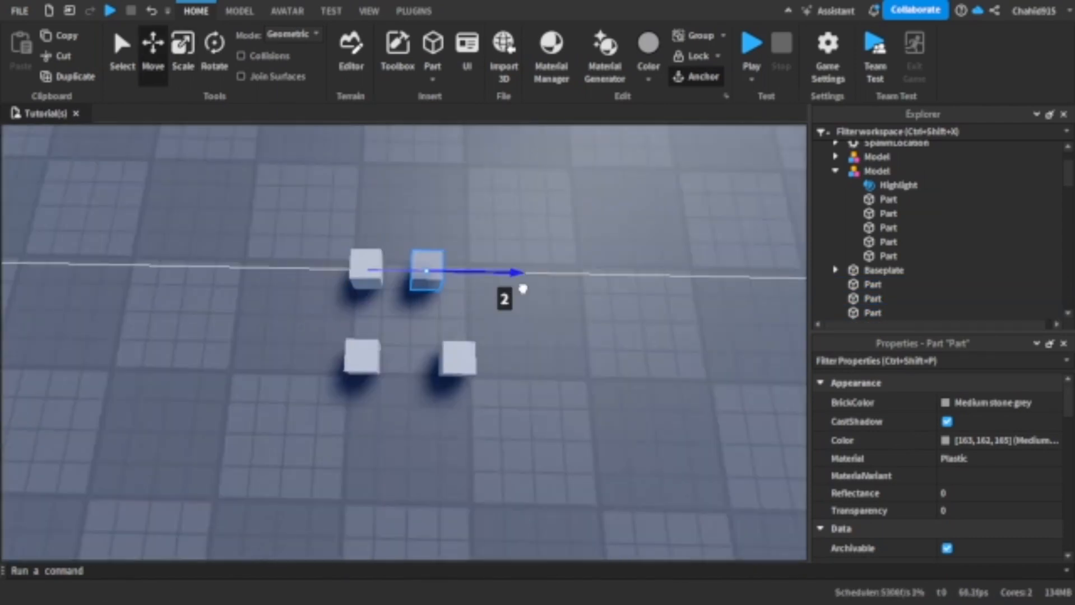
left_click(183, 51)
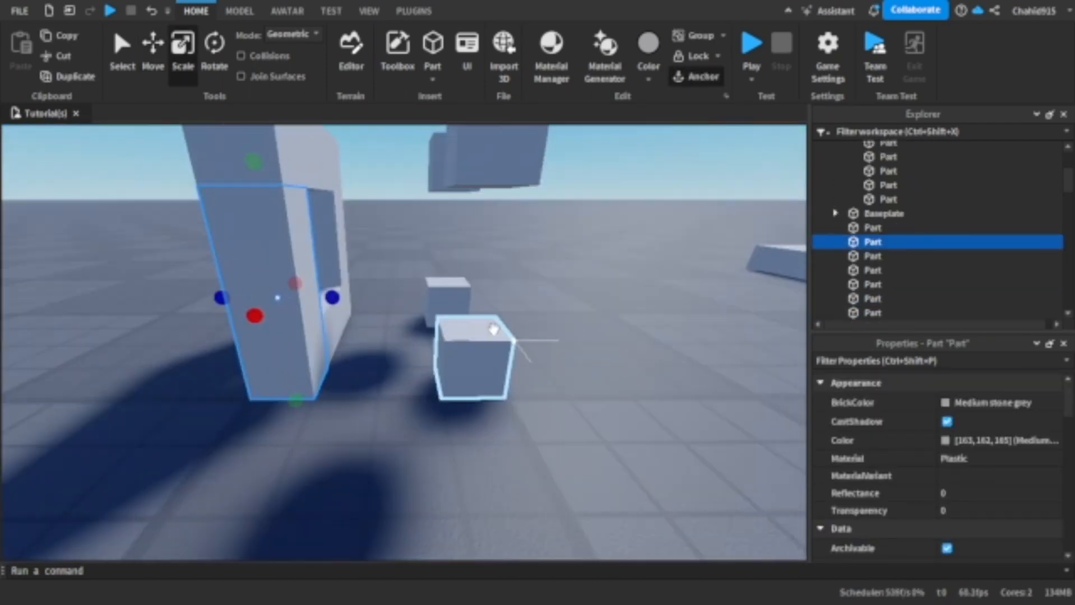
left_click(153, 48)
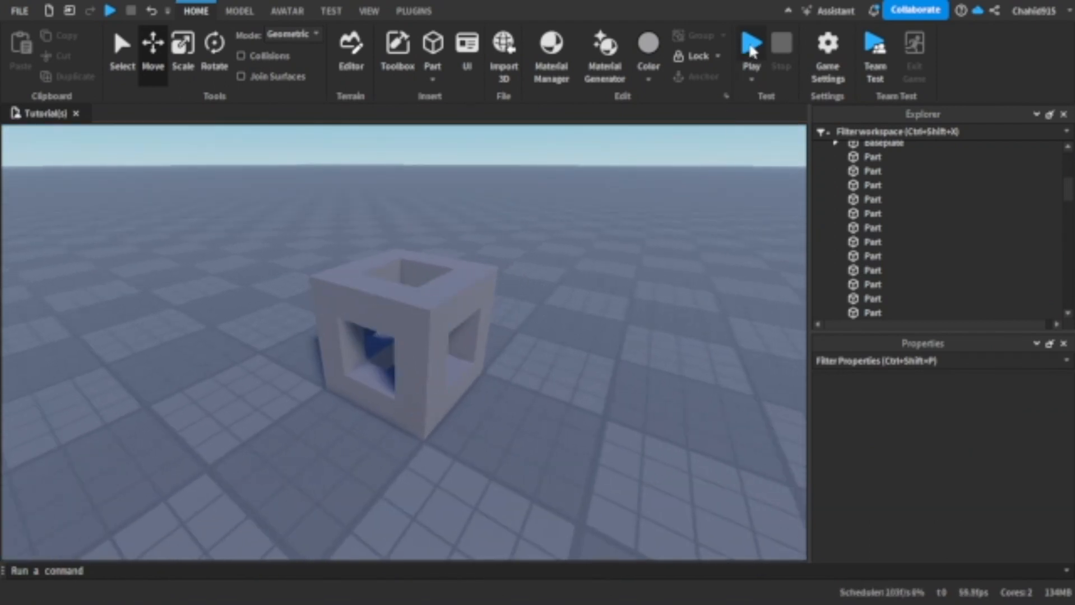
- Run a play test showing the unwelded frame collapsing, then stop it
left_click(750, 42)
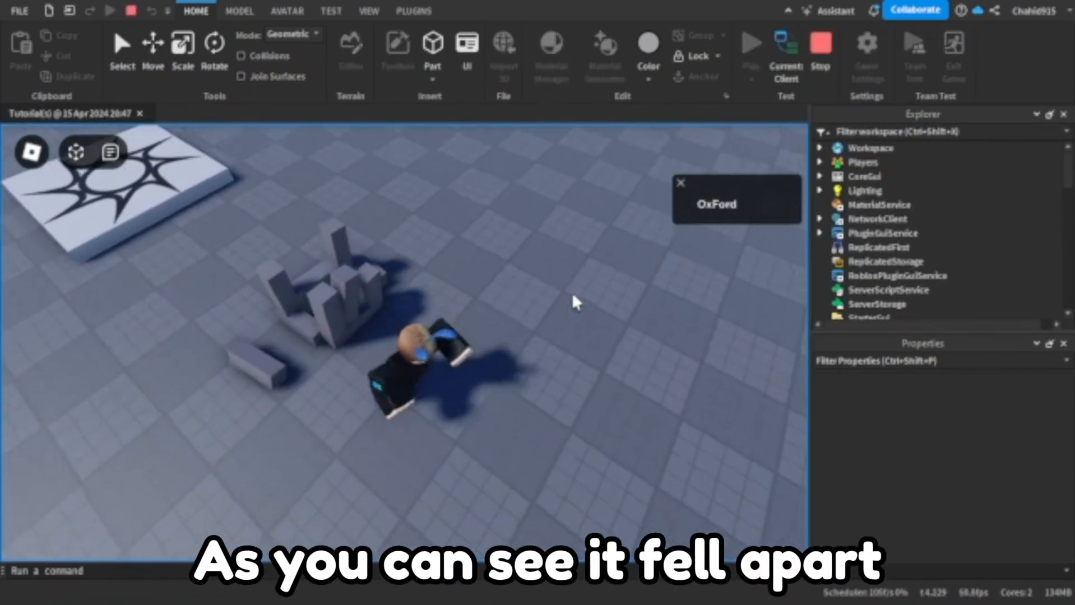
left_click(819, 52)
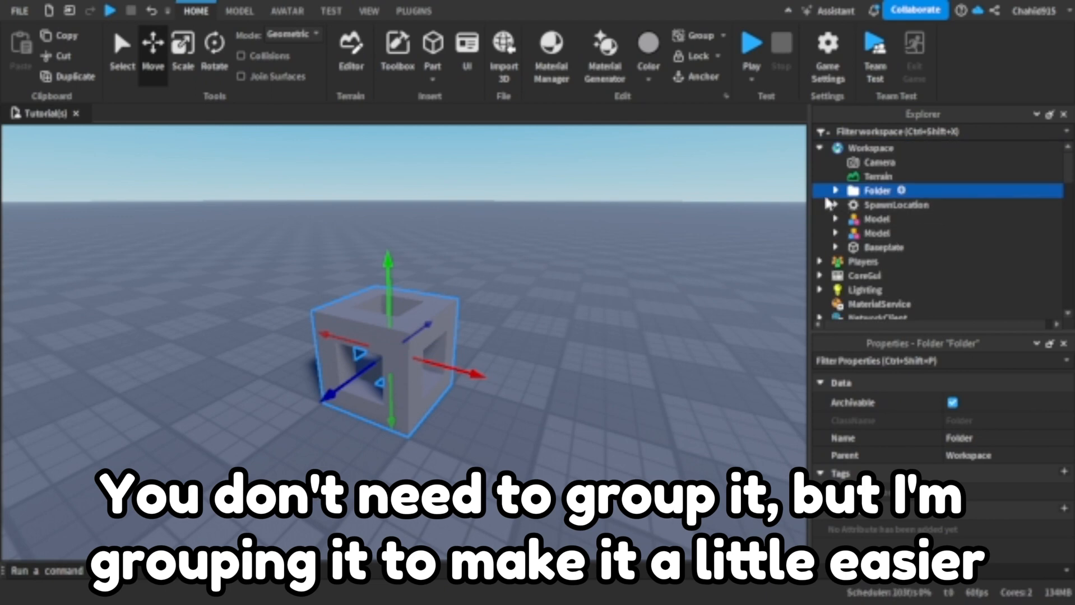
- Rename the new Workspace folder to 'Cube' and gather the frame parts inside it
right_click(877, 190)
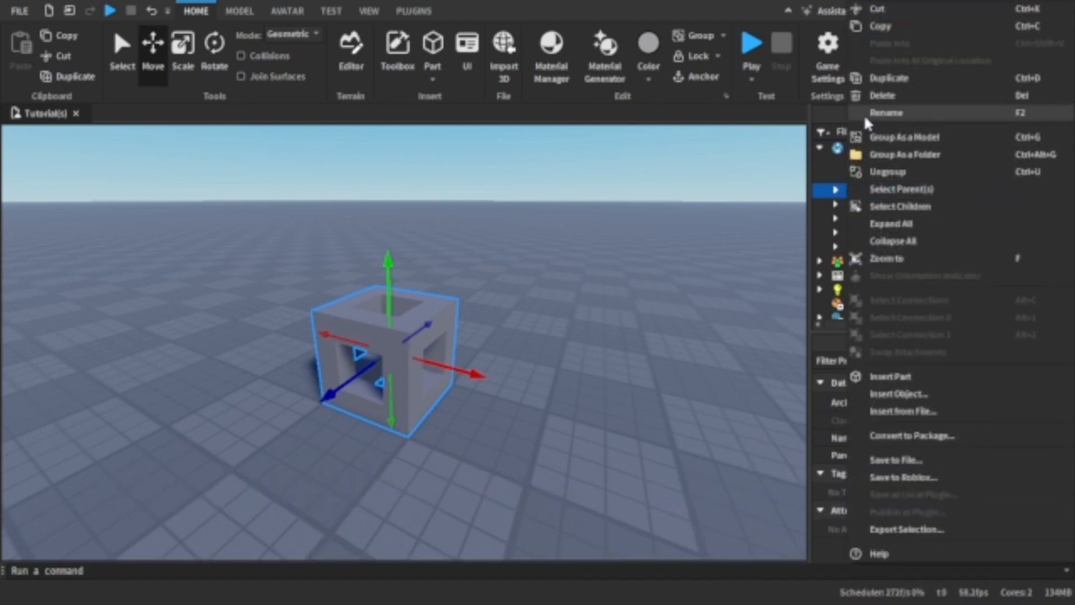
left_click(904, 154)
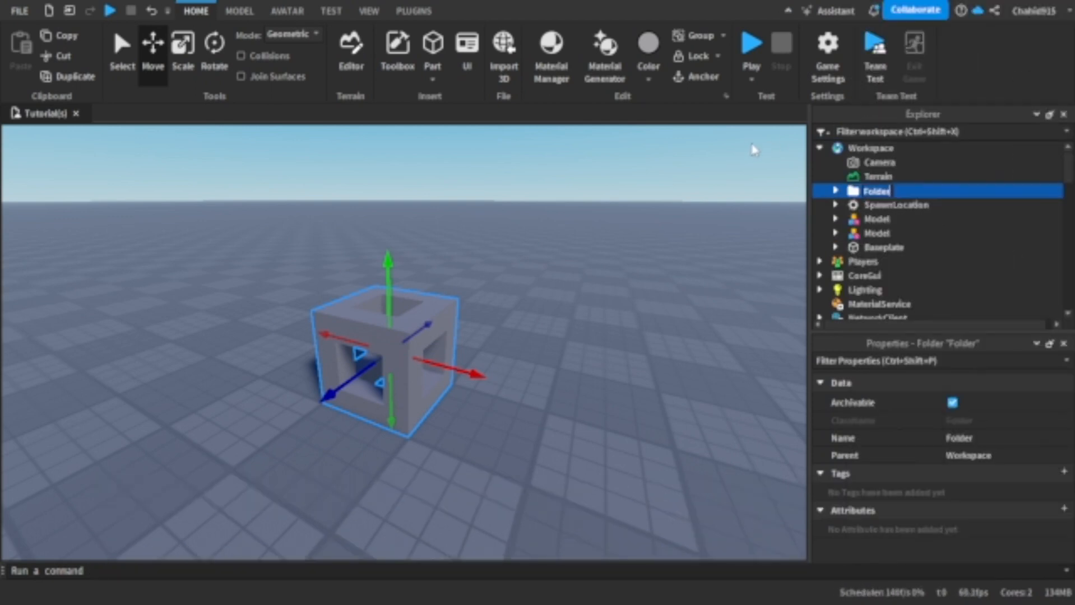
type("Cube")
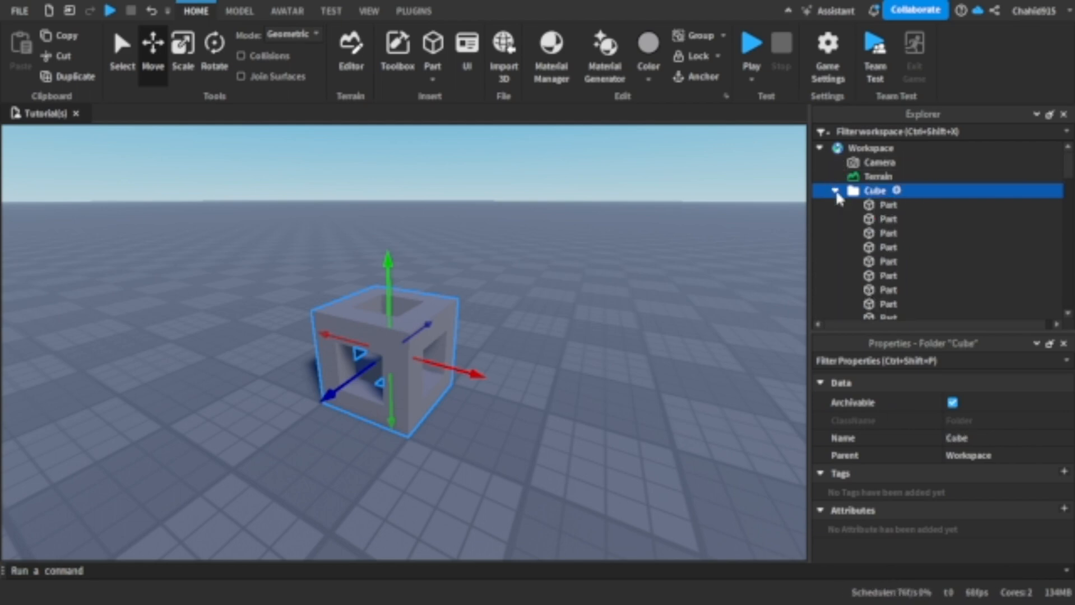
scroll("down", 3)
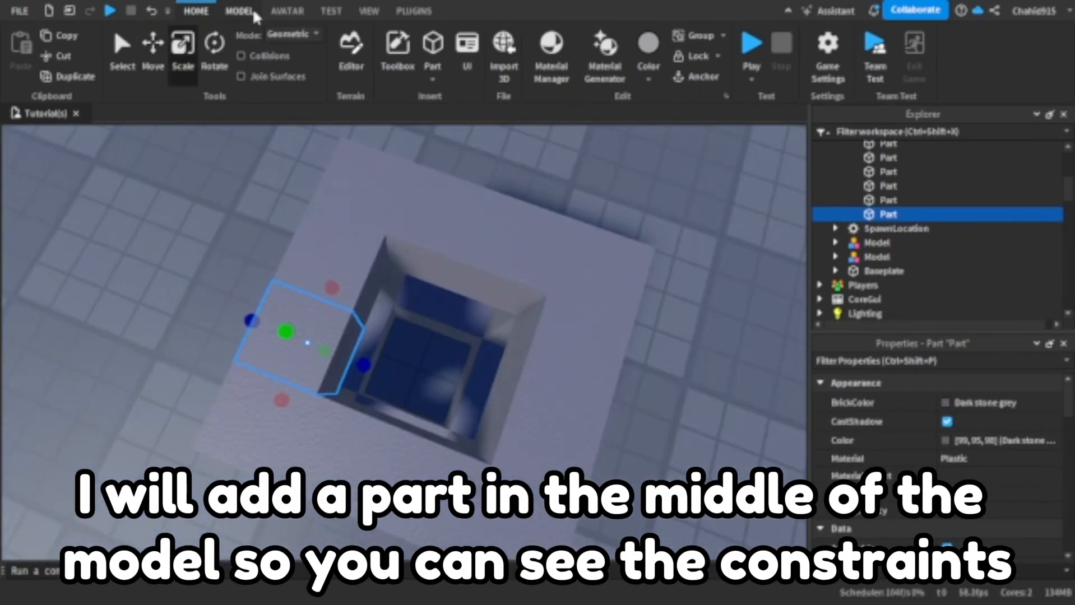
- Add a centre part inside the frame and insert a WeldConstraint into it via the 'weld' search
left_click(239, 10)
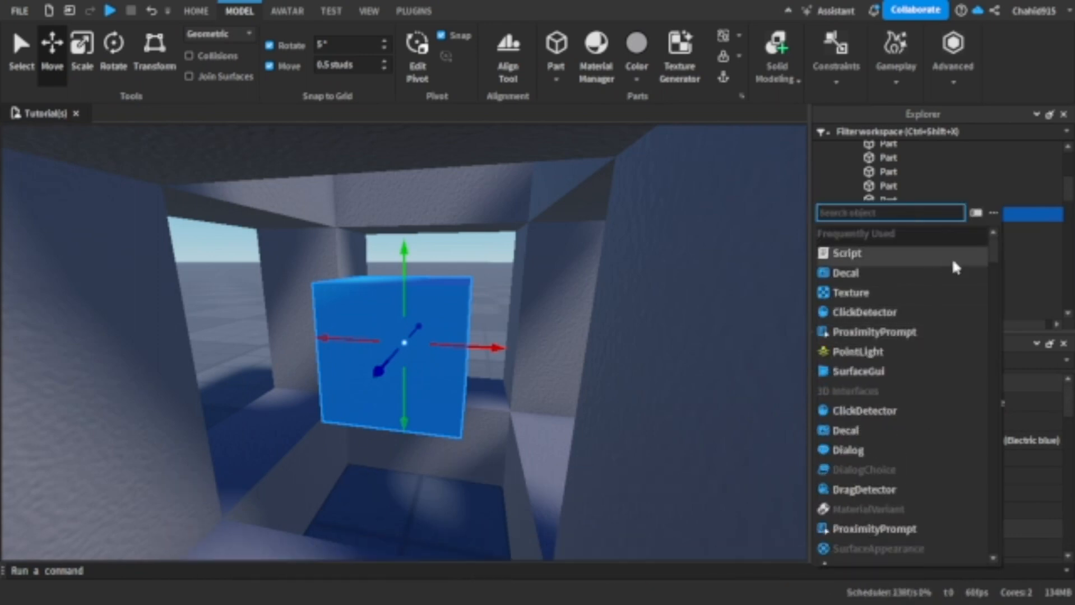
type("weld")
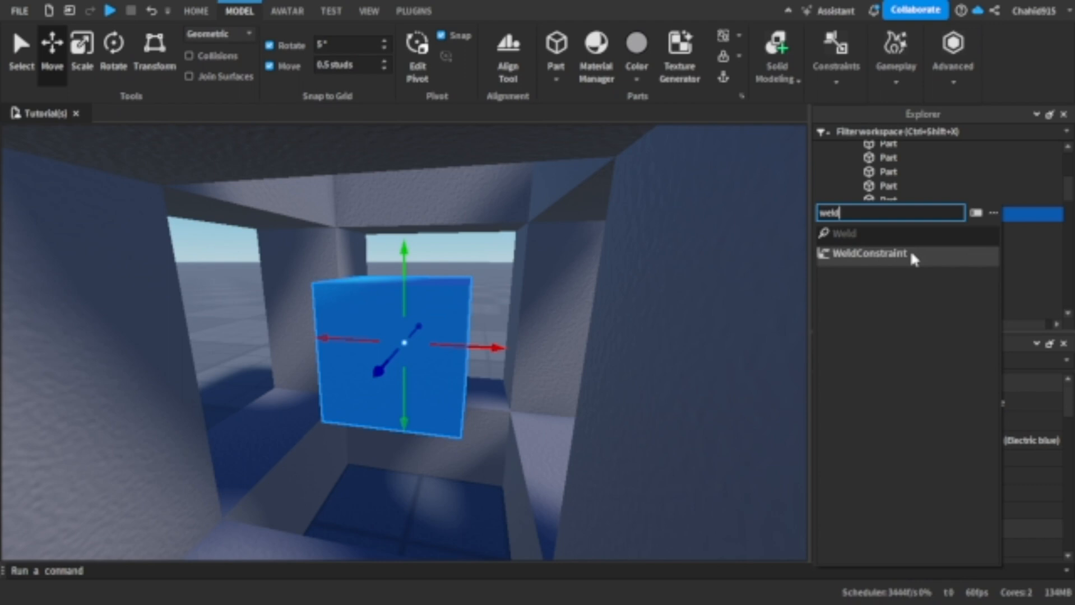
mouse_move(884, 266)
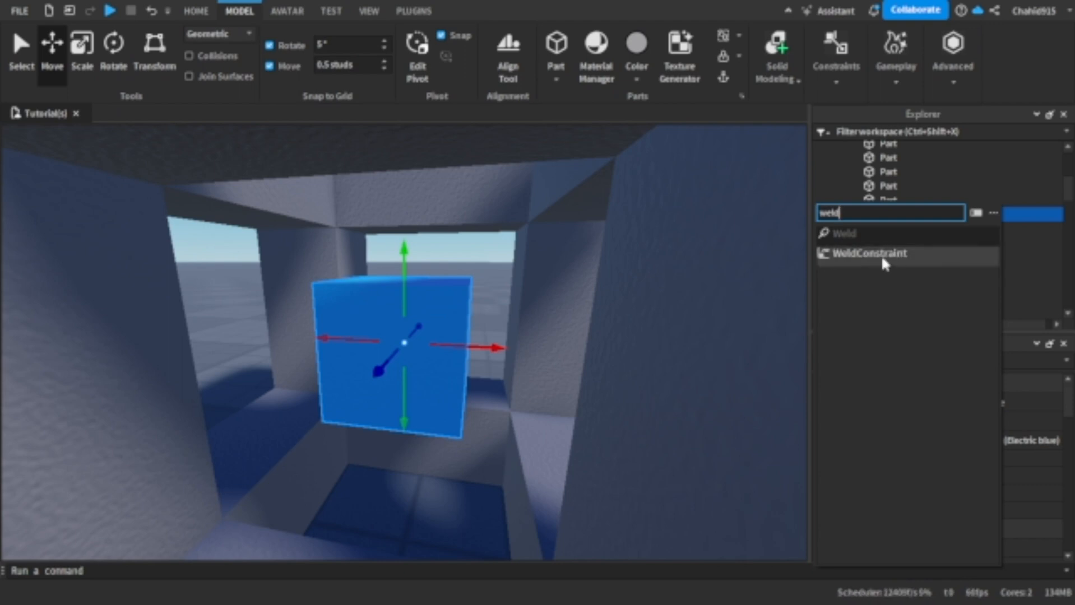
mouse_move(887, 256)
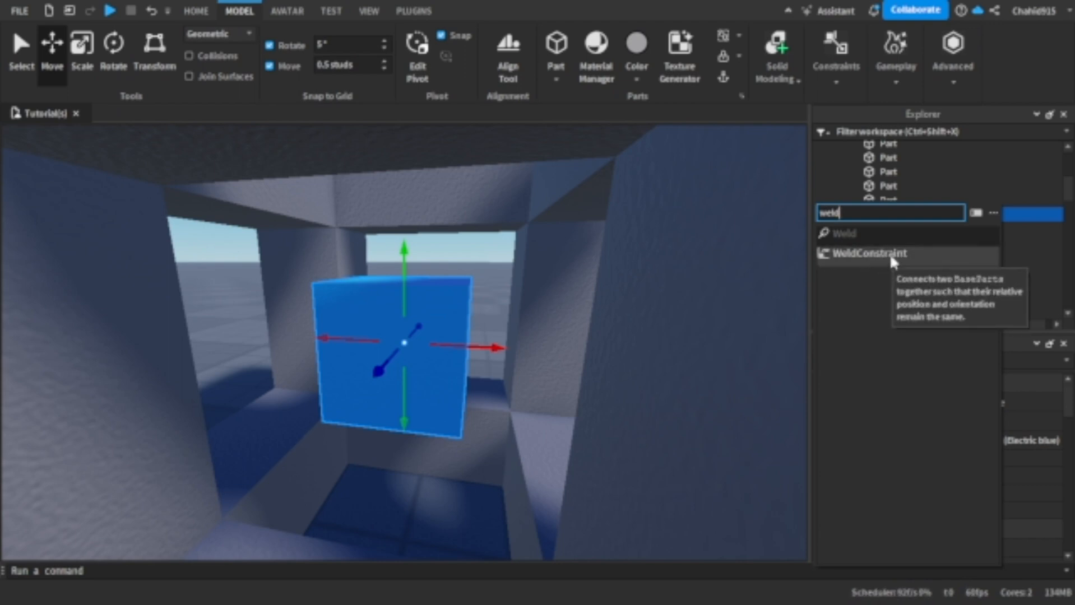
left_click(870, 254)
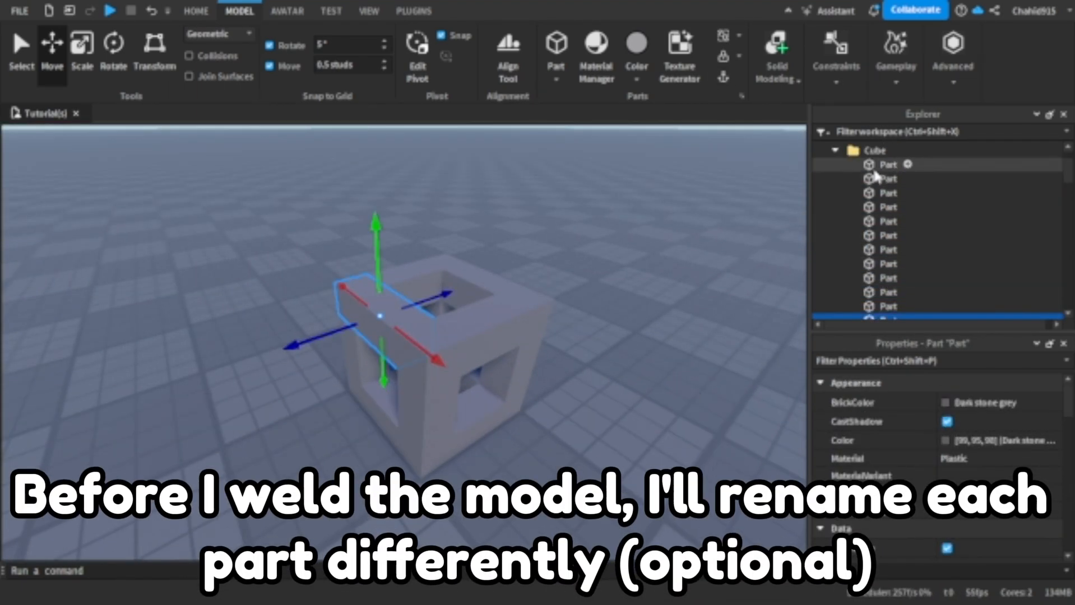
- Rename the frame parts 1 to 12 and the centre part 'Main'
right_click(889, 164)
type("Ma")
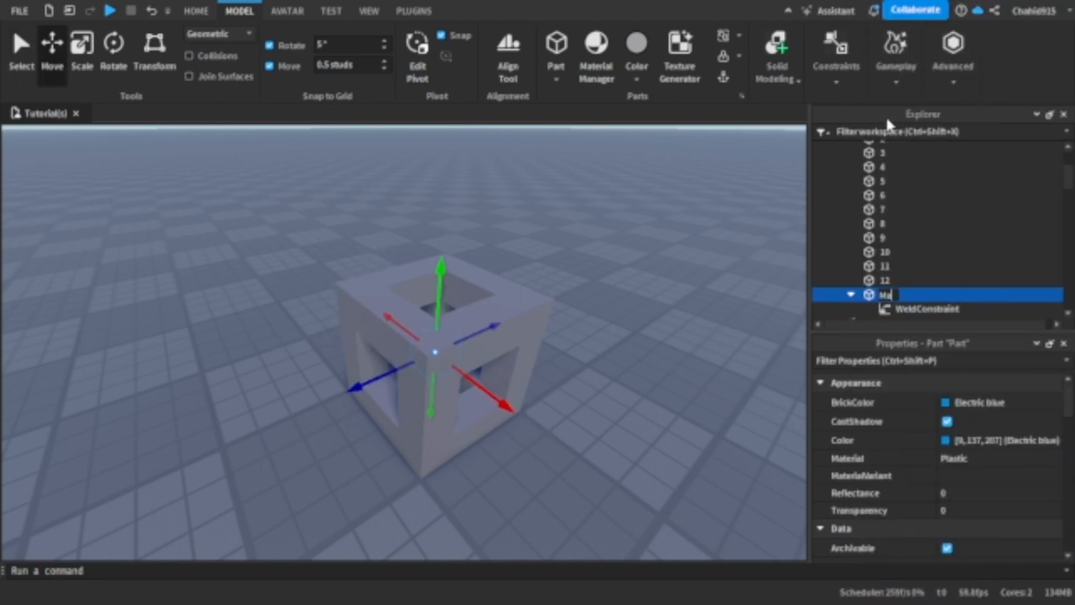
left_click(926, 310)
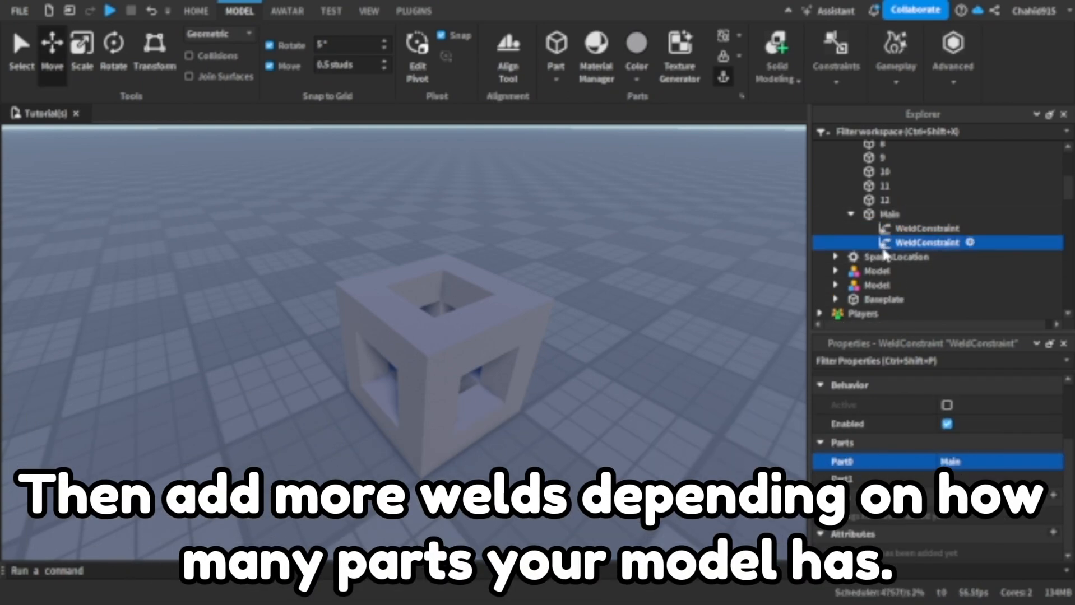
- Duplicate the WeldConstraint under Main until there are twelve
left_click(889, 214)
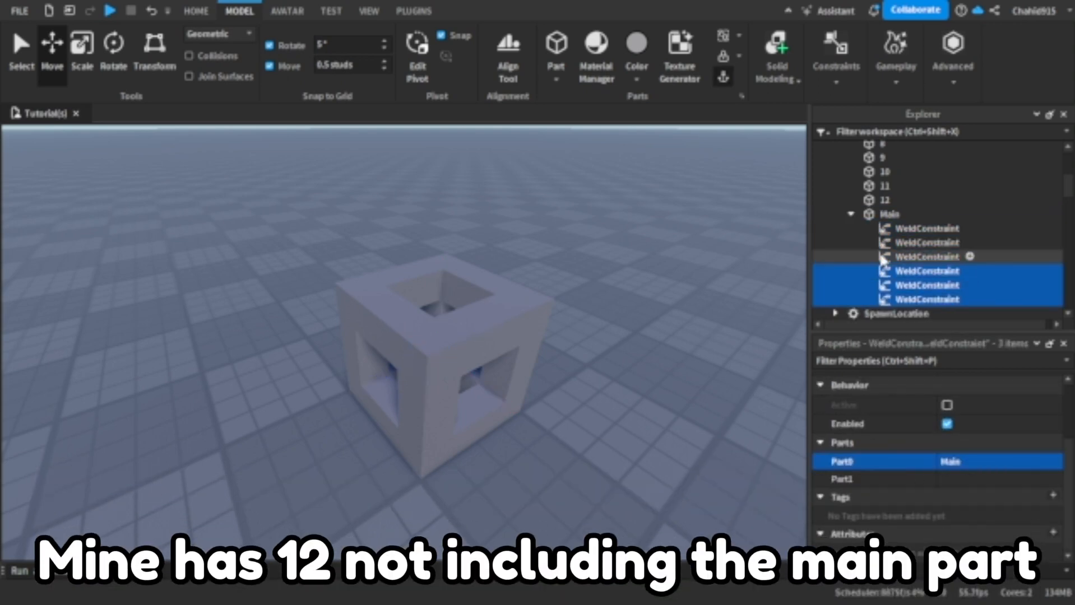
left_click(926, 227)
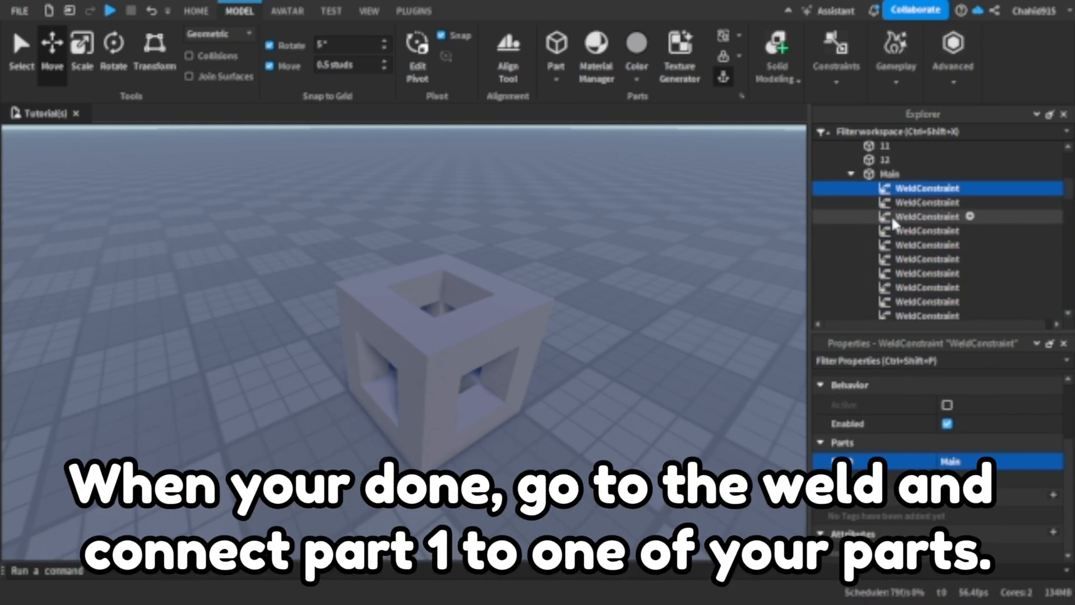
- Link each WeldConstraint under Main to a numbered frame part, finishing with parts 11 and 12
scroll("up", 3)
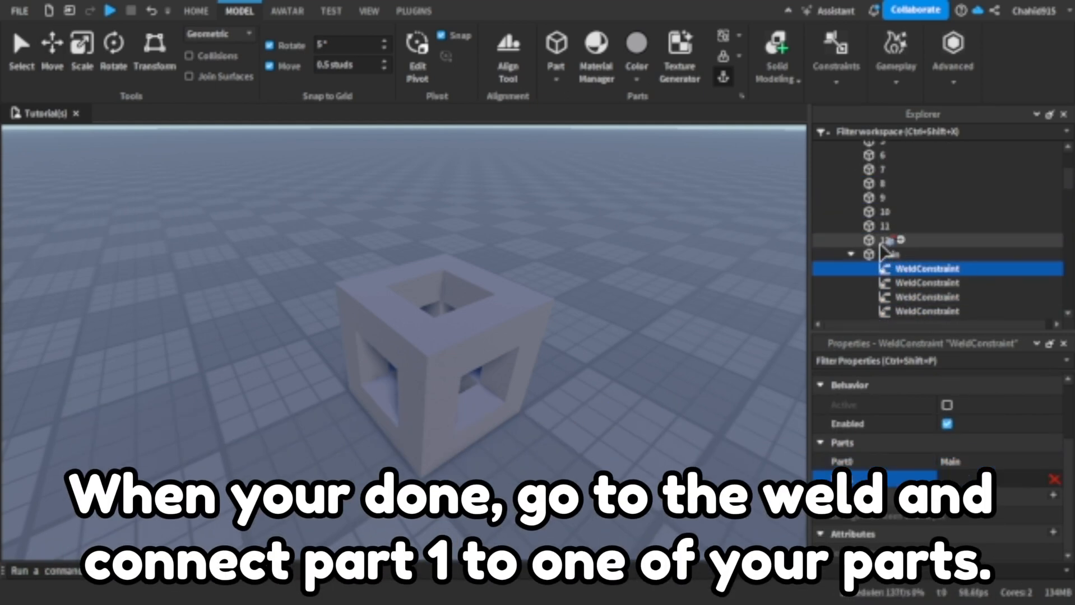
left_click(927, 281)
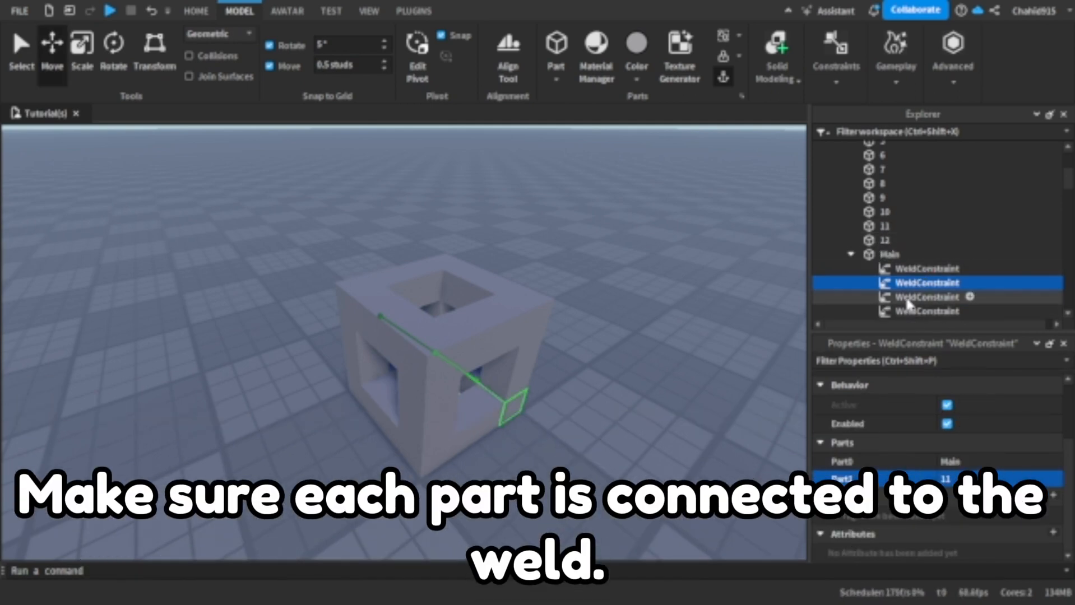
left_click(925, 297)
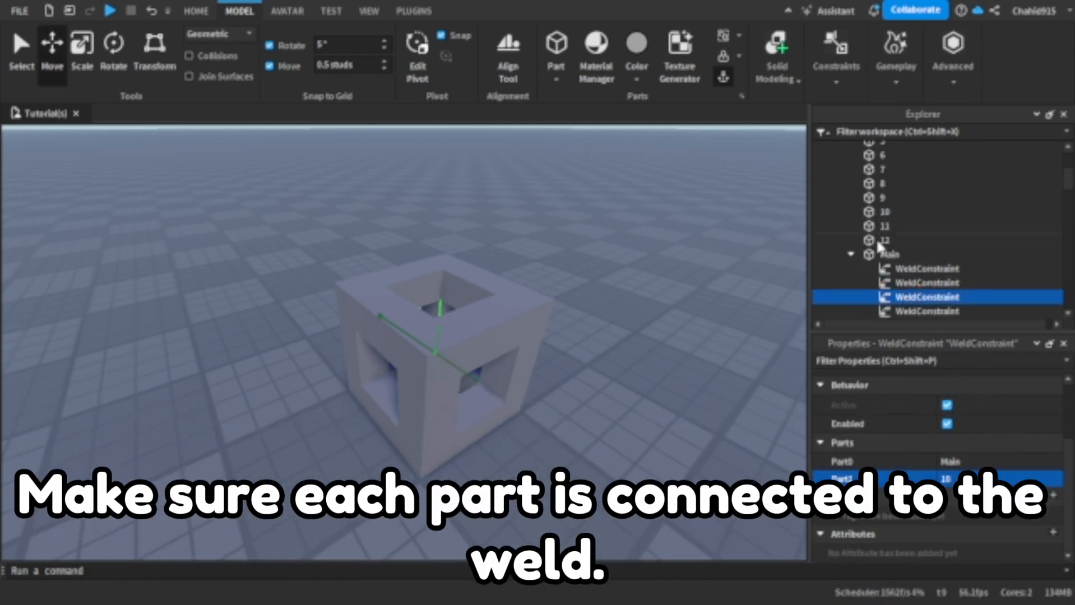
left_click(926, 313)
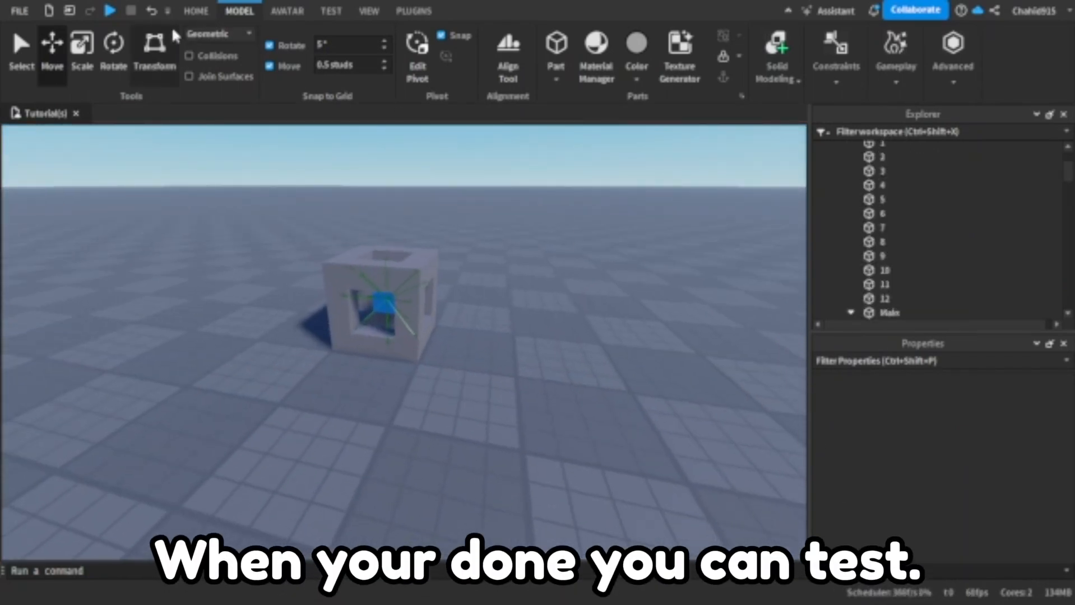
- Run a play test with the welded cube frame holding together on the baseplate
left_click(110, 10)
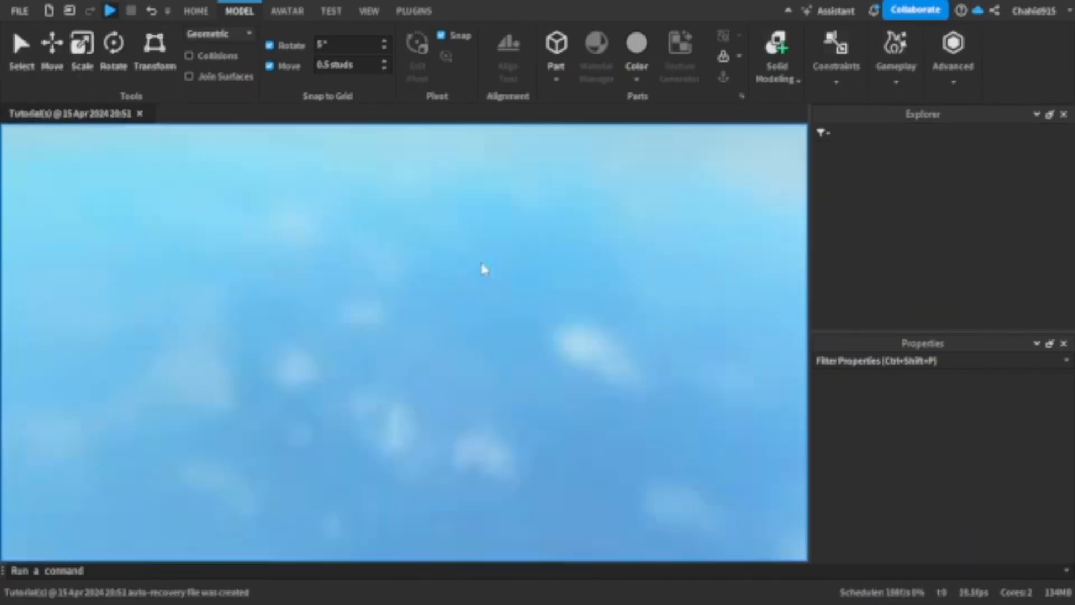
left_click(109, 10)
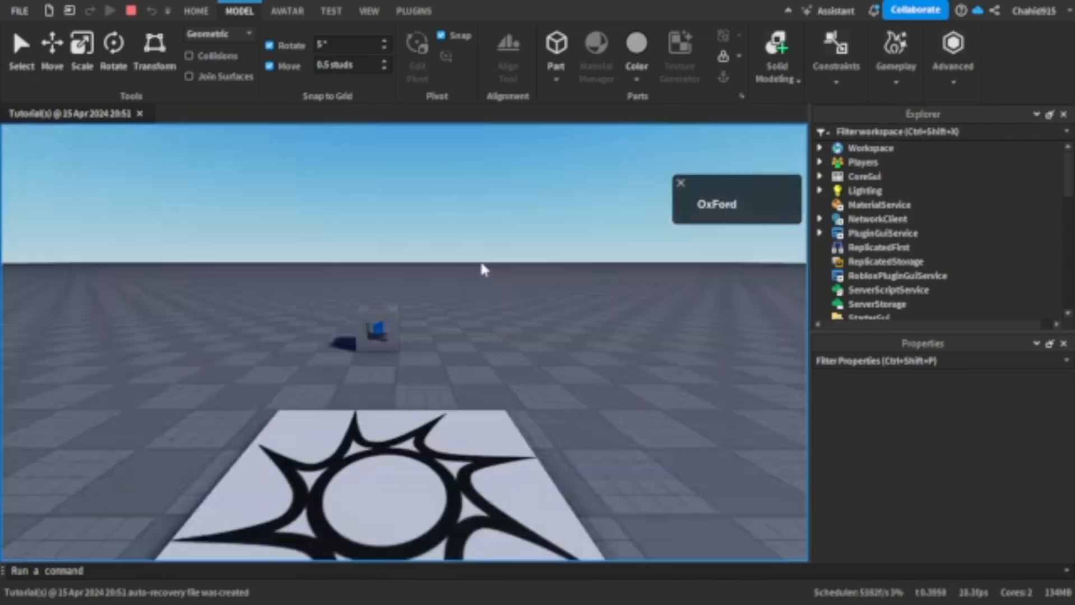